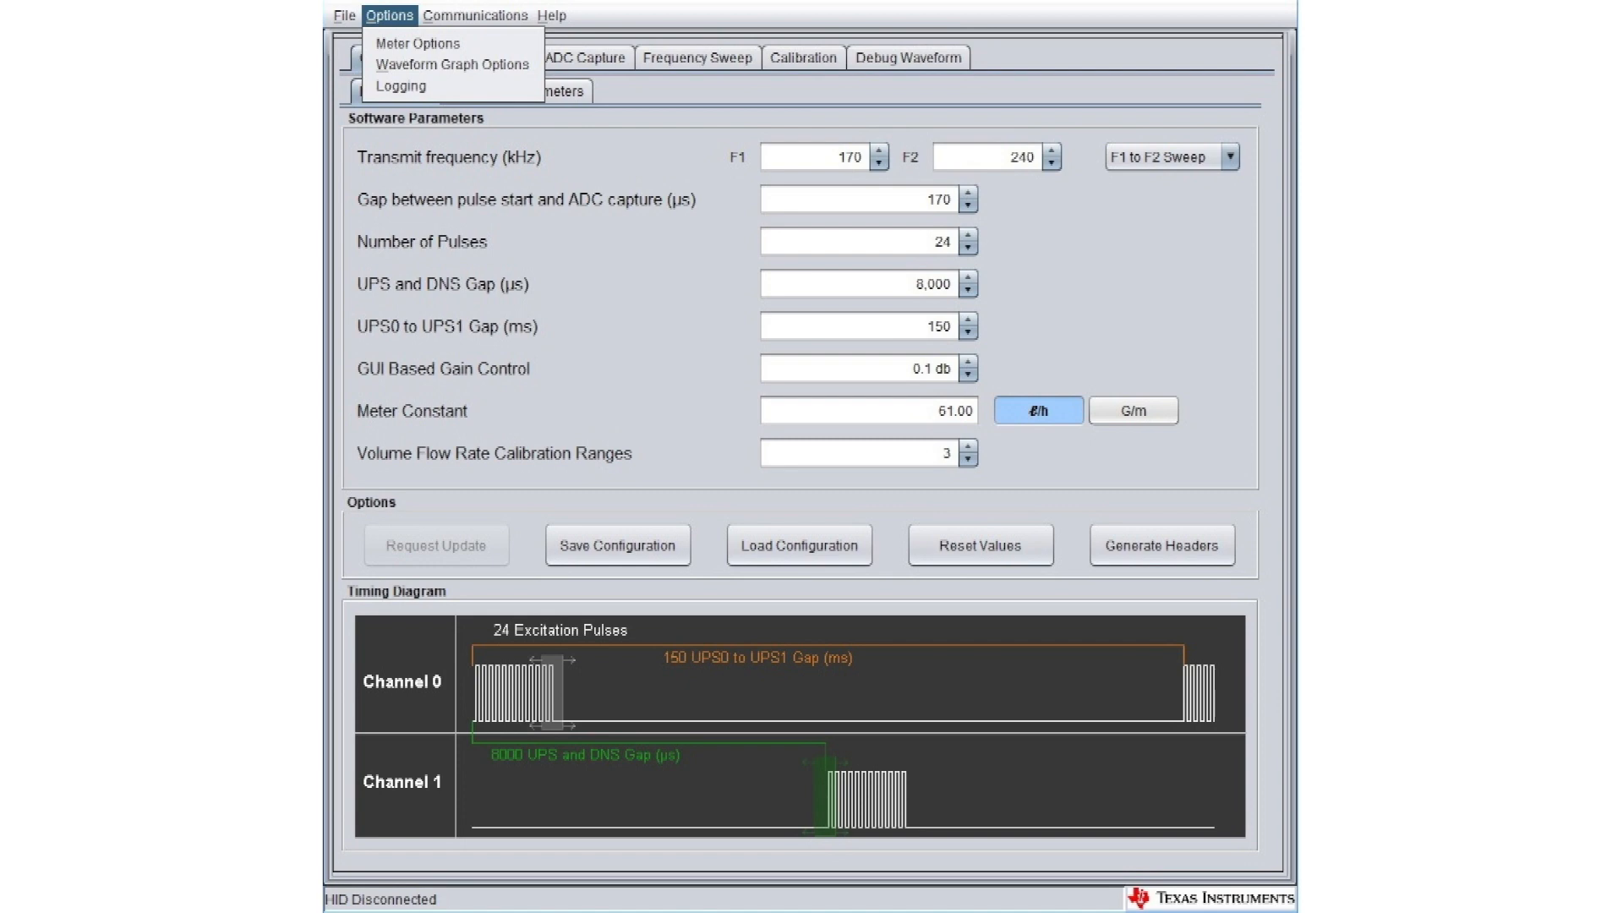
Confirm the EVM430-FR6043 board in Gas mode under Meter Options, then show the Communications menu.
left_click(417, 42)
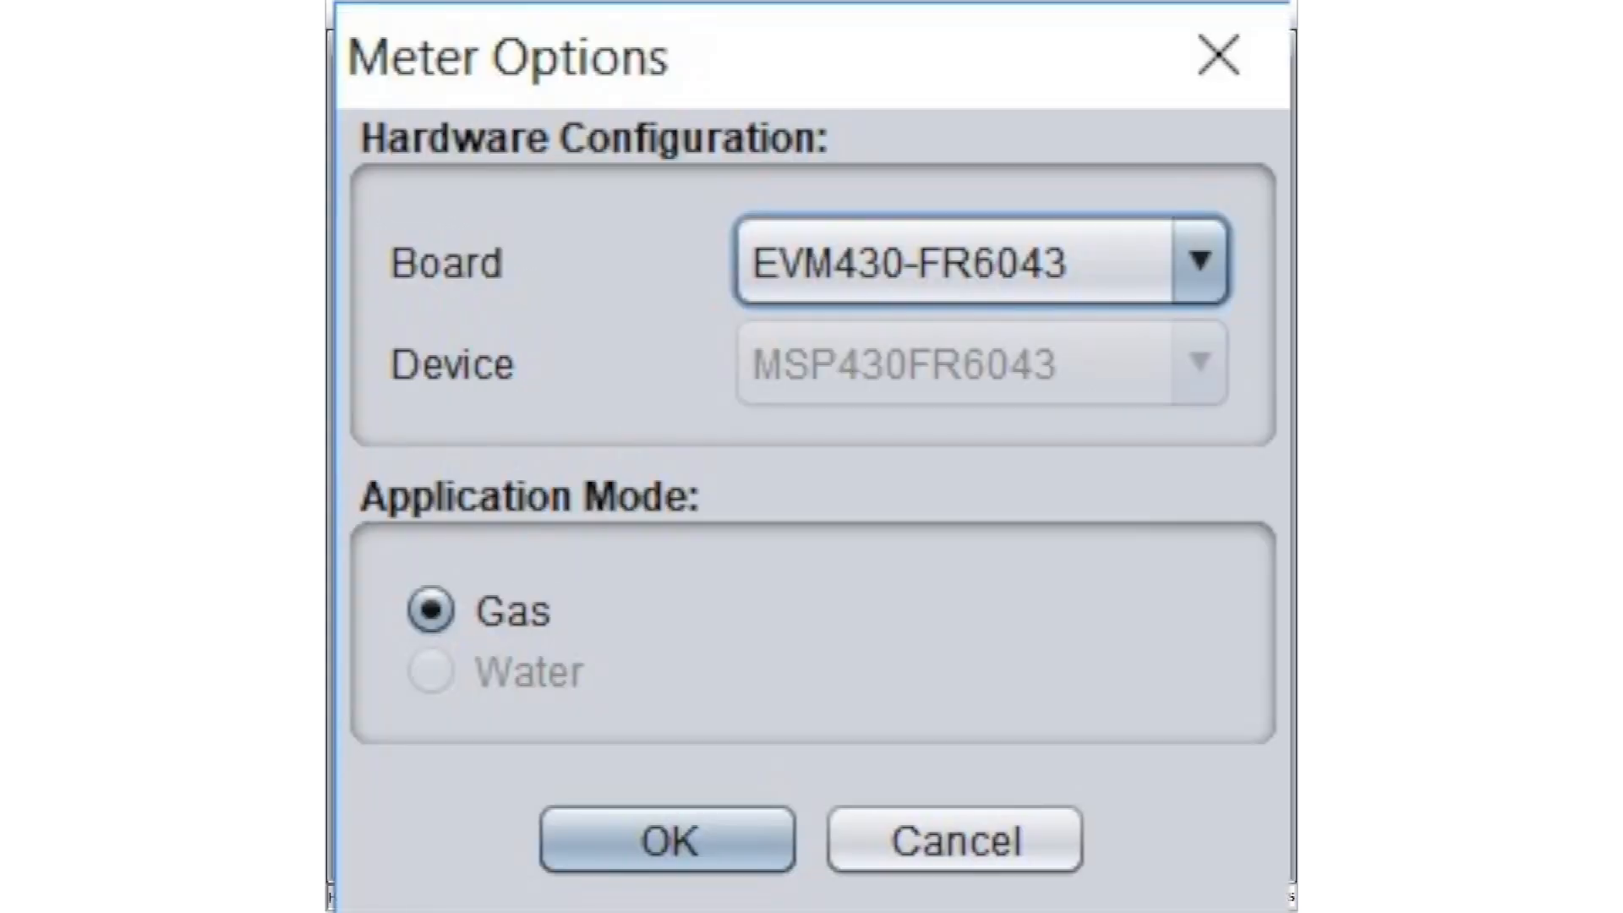
left_click(666, 839)
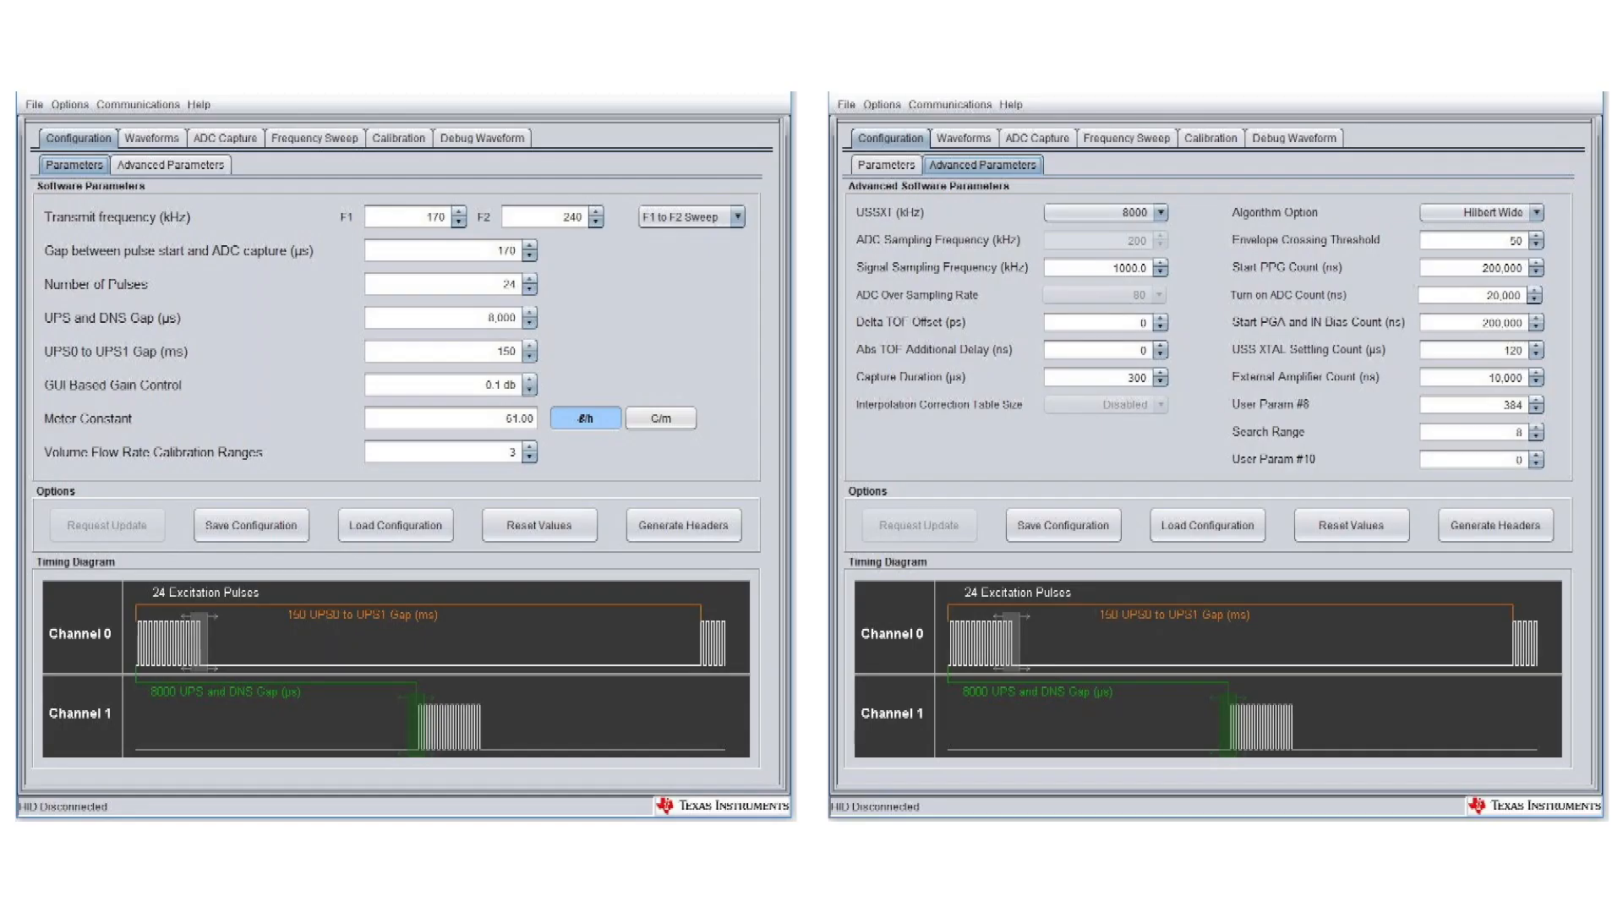
left_click(474, 13)
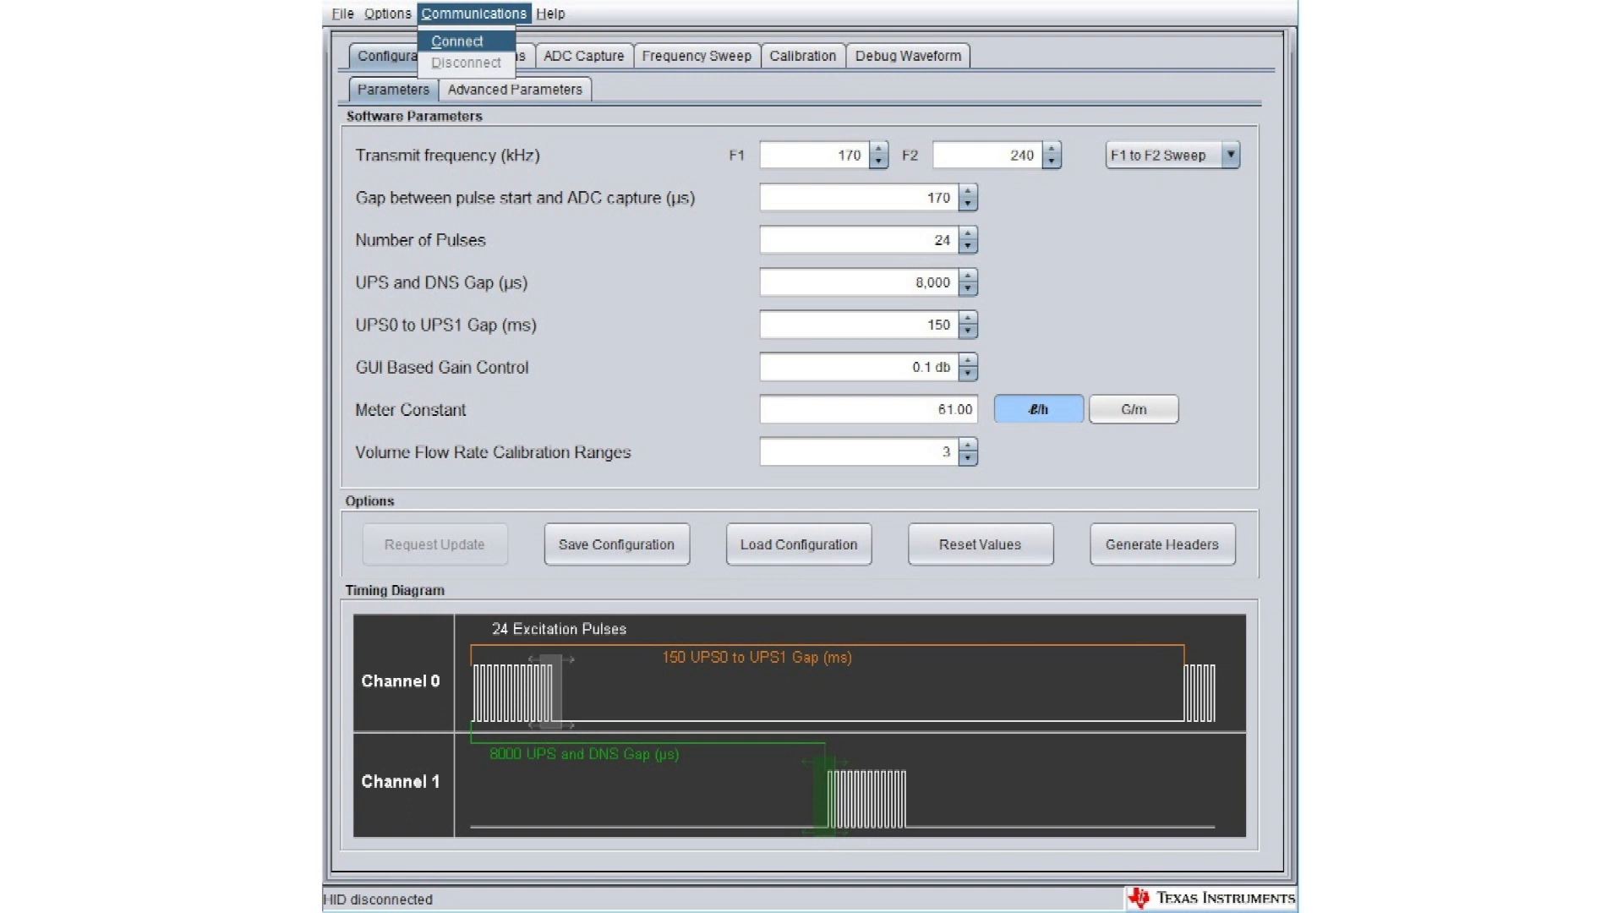
Connect to the MSP430FR6043 module and view the Frequency Sweep page (8 captures, 1 kHz steps).
left_click(455, 40)
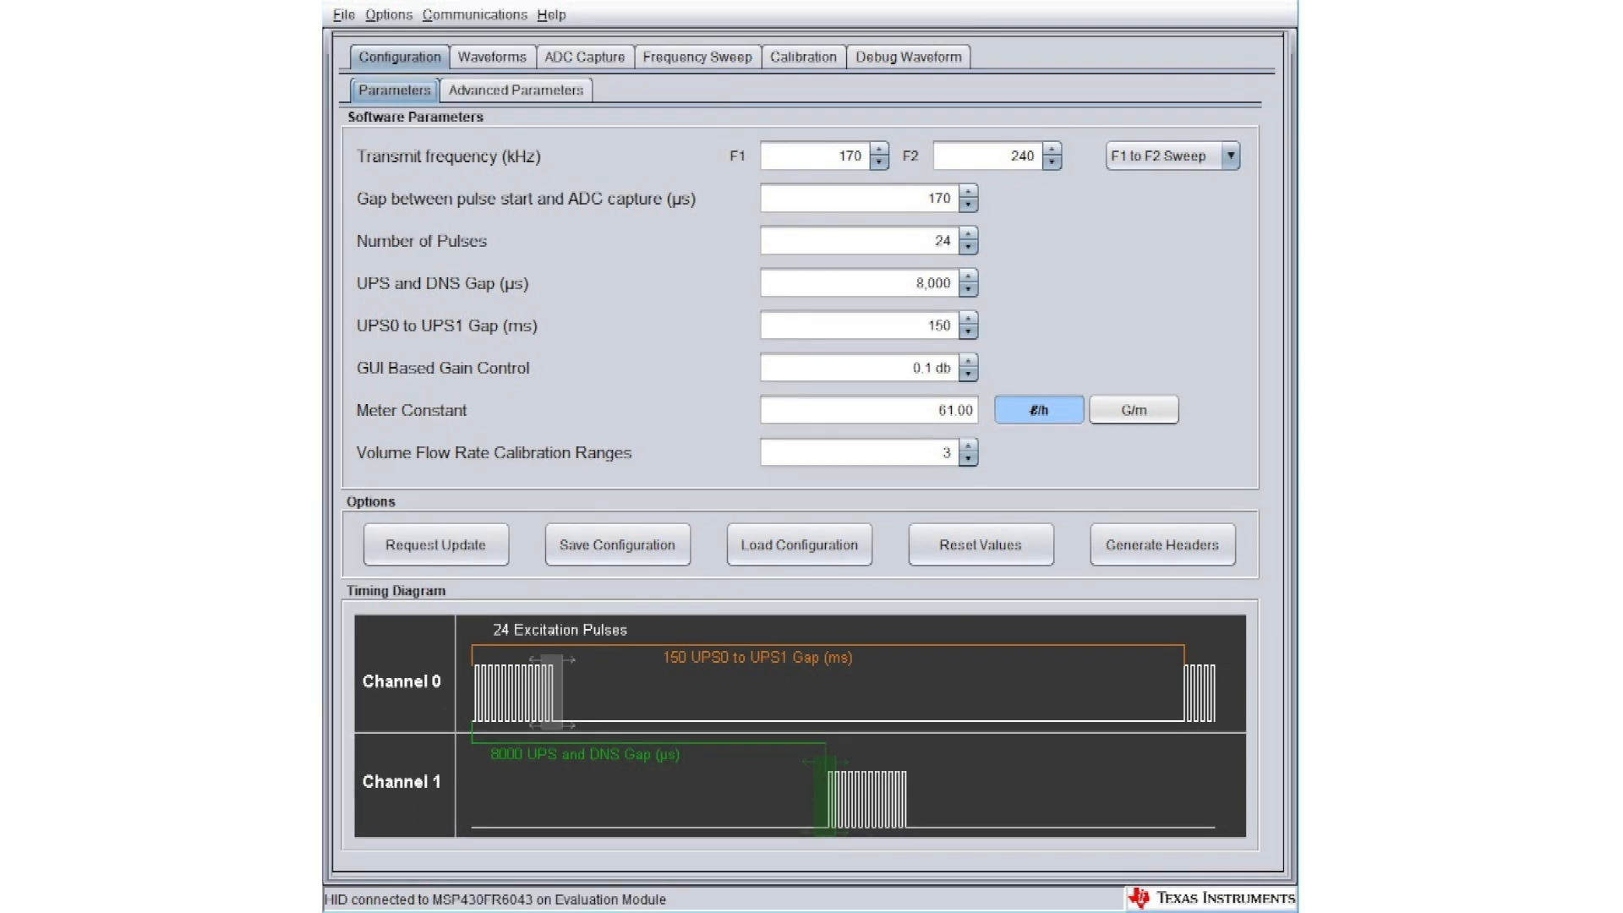
left_click(436, 543)
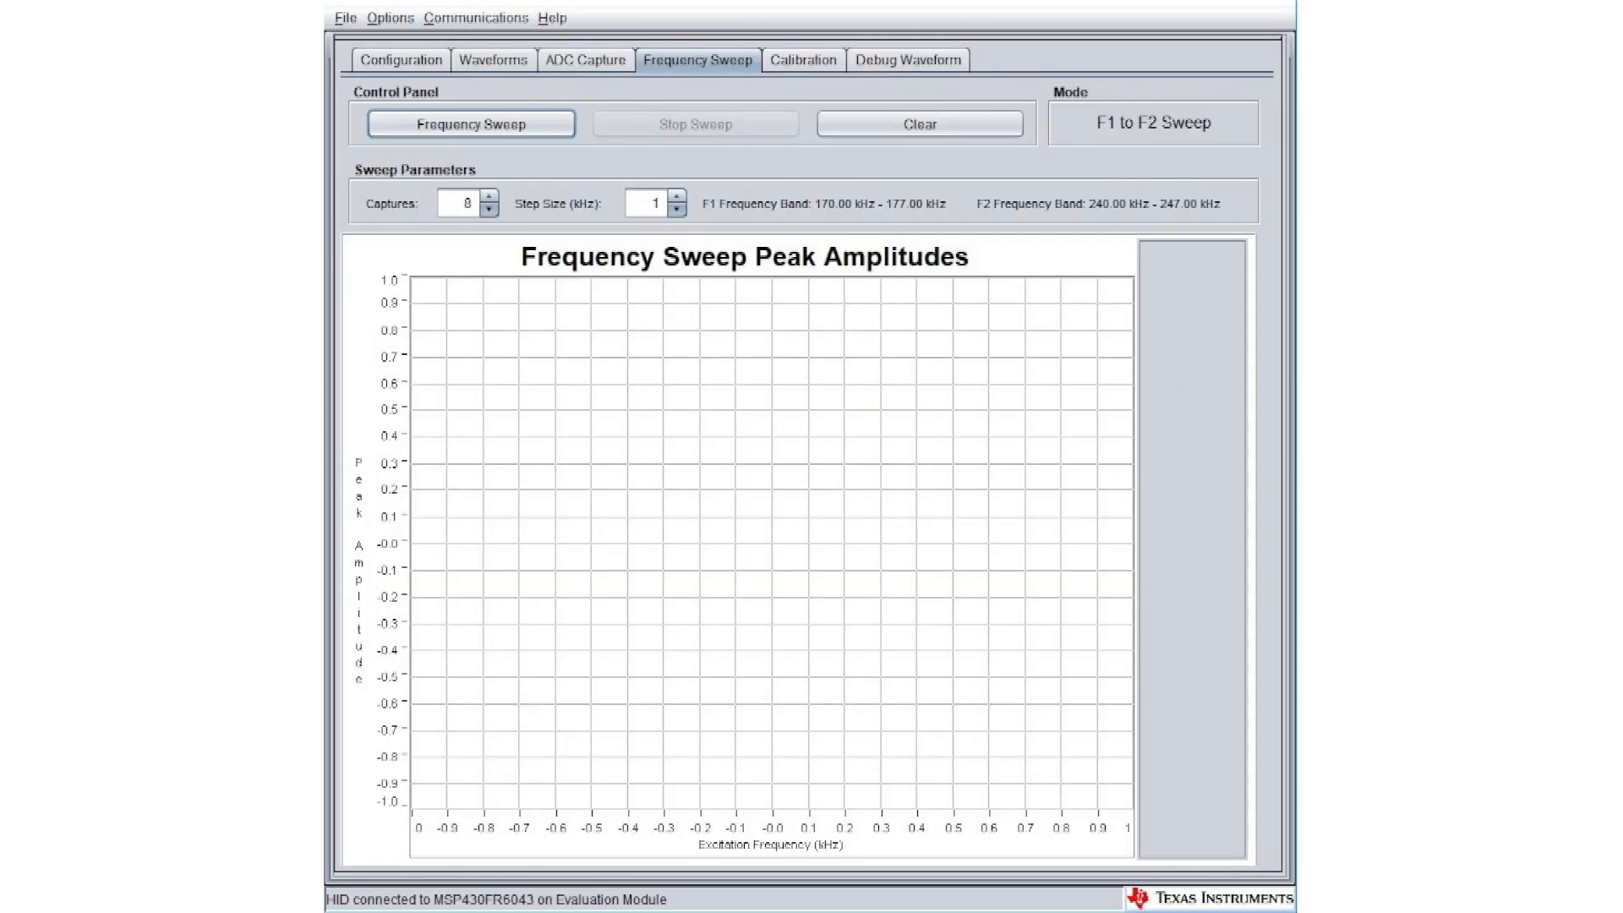
Run the frequency sweep, plotting upstream and downstream peak amplitudes over 170–177 kHz.
left_click(468, 122)
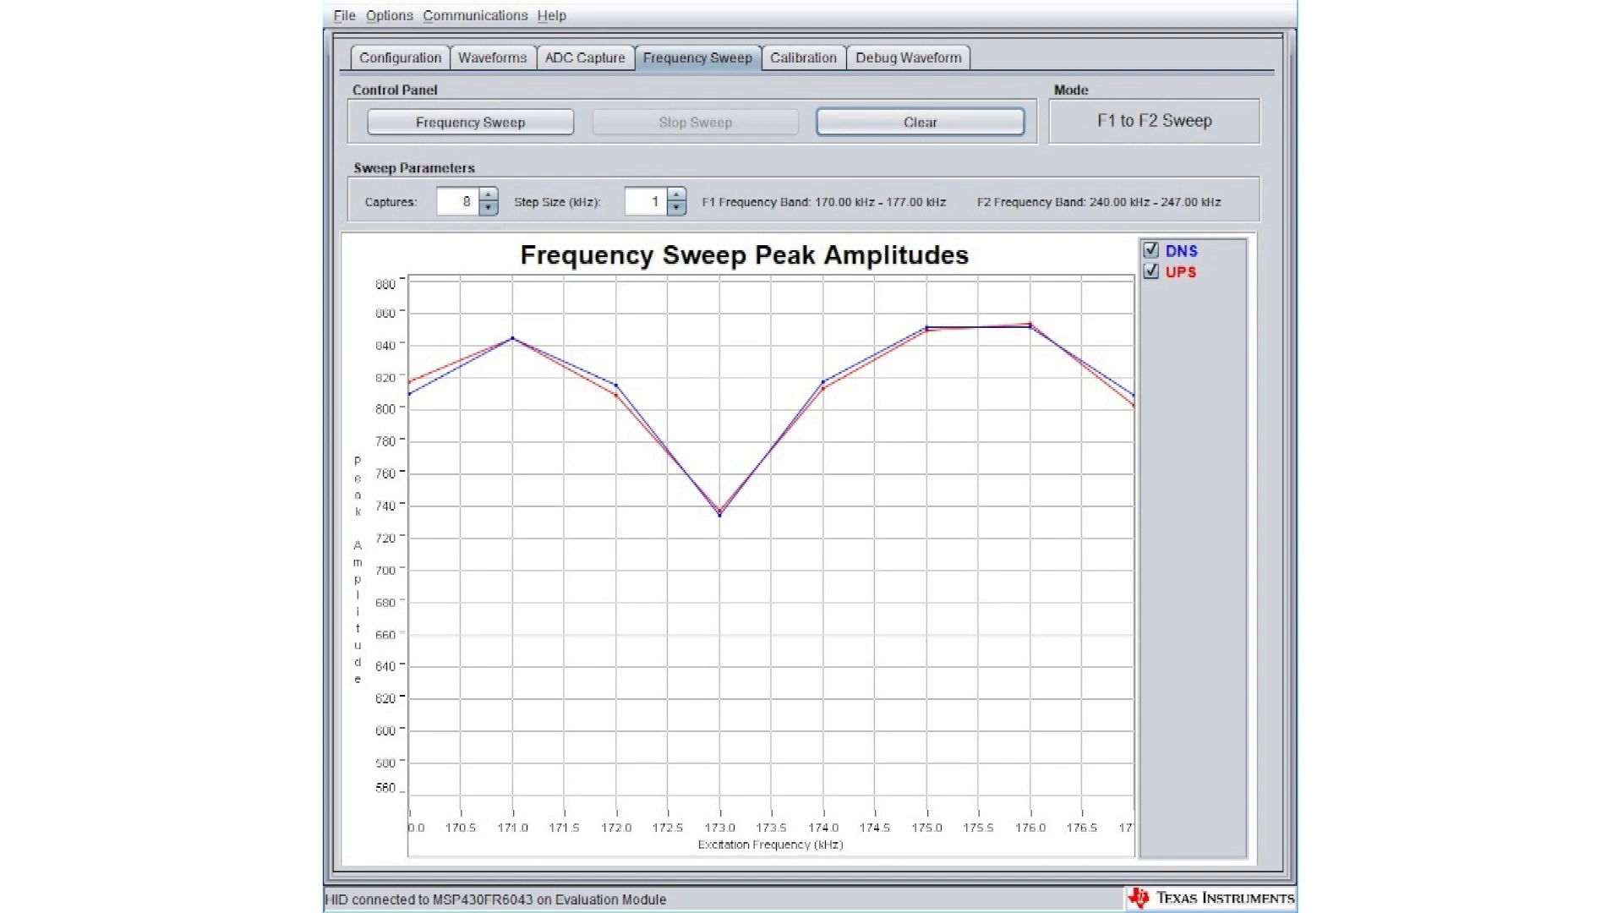
left_click(801, 56)
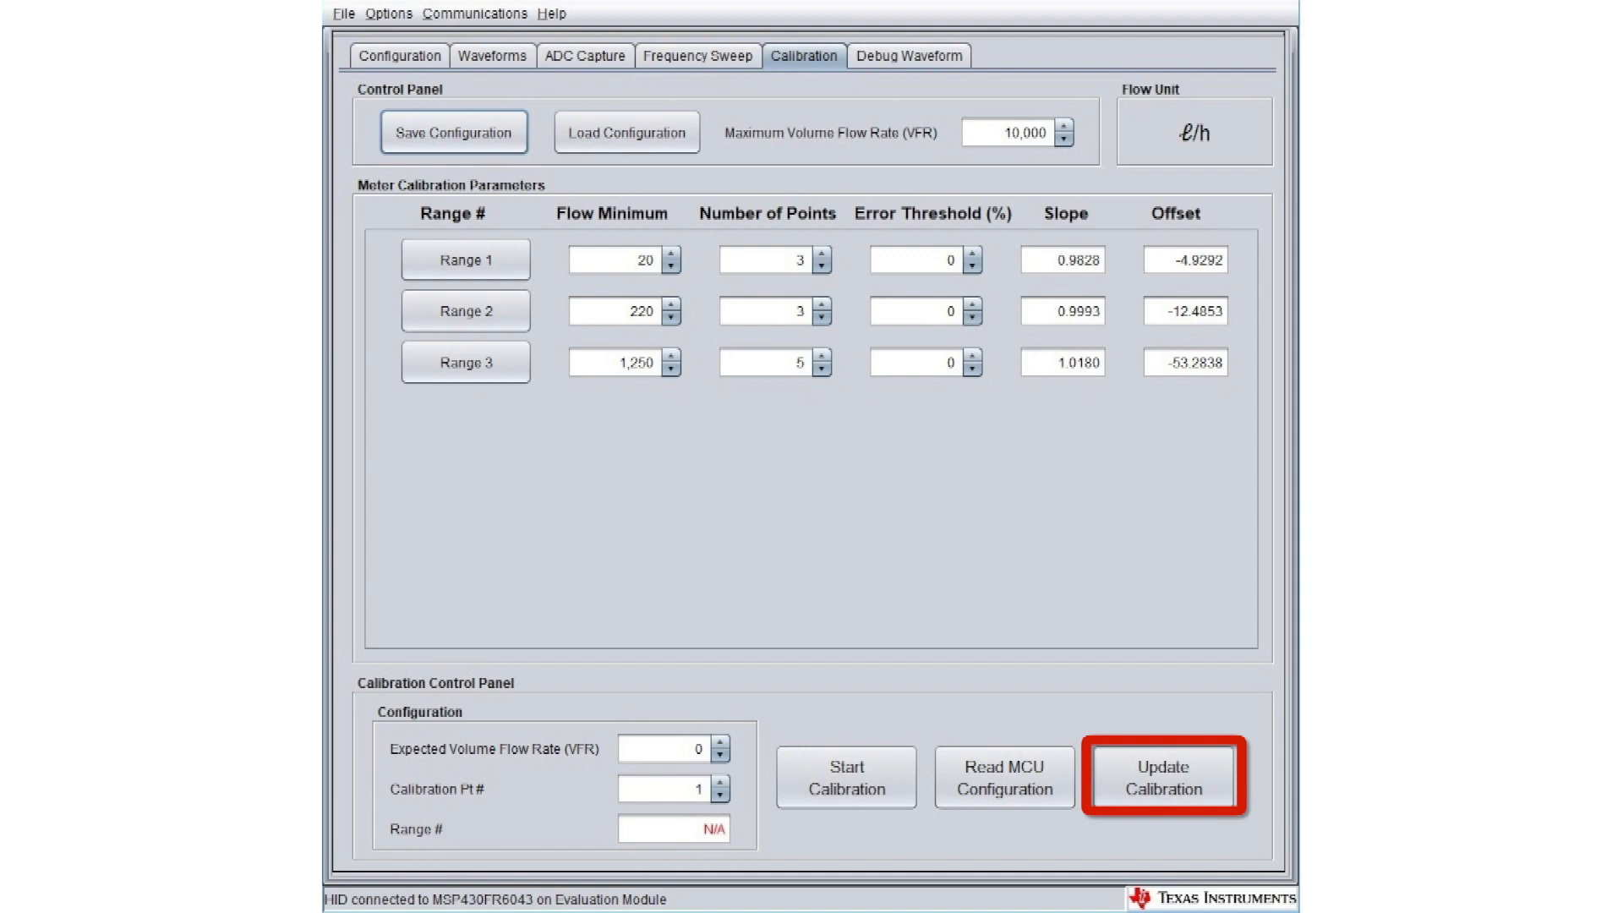
Write the Range 1–3 slope and offset values to the meter with Update Calibration.
left_click(494, 59)
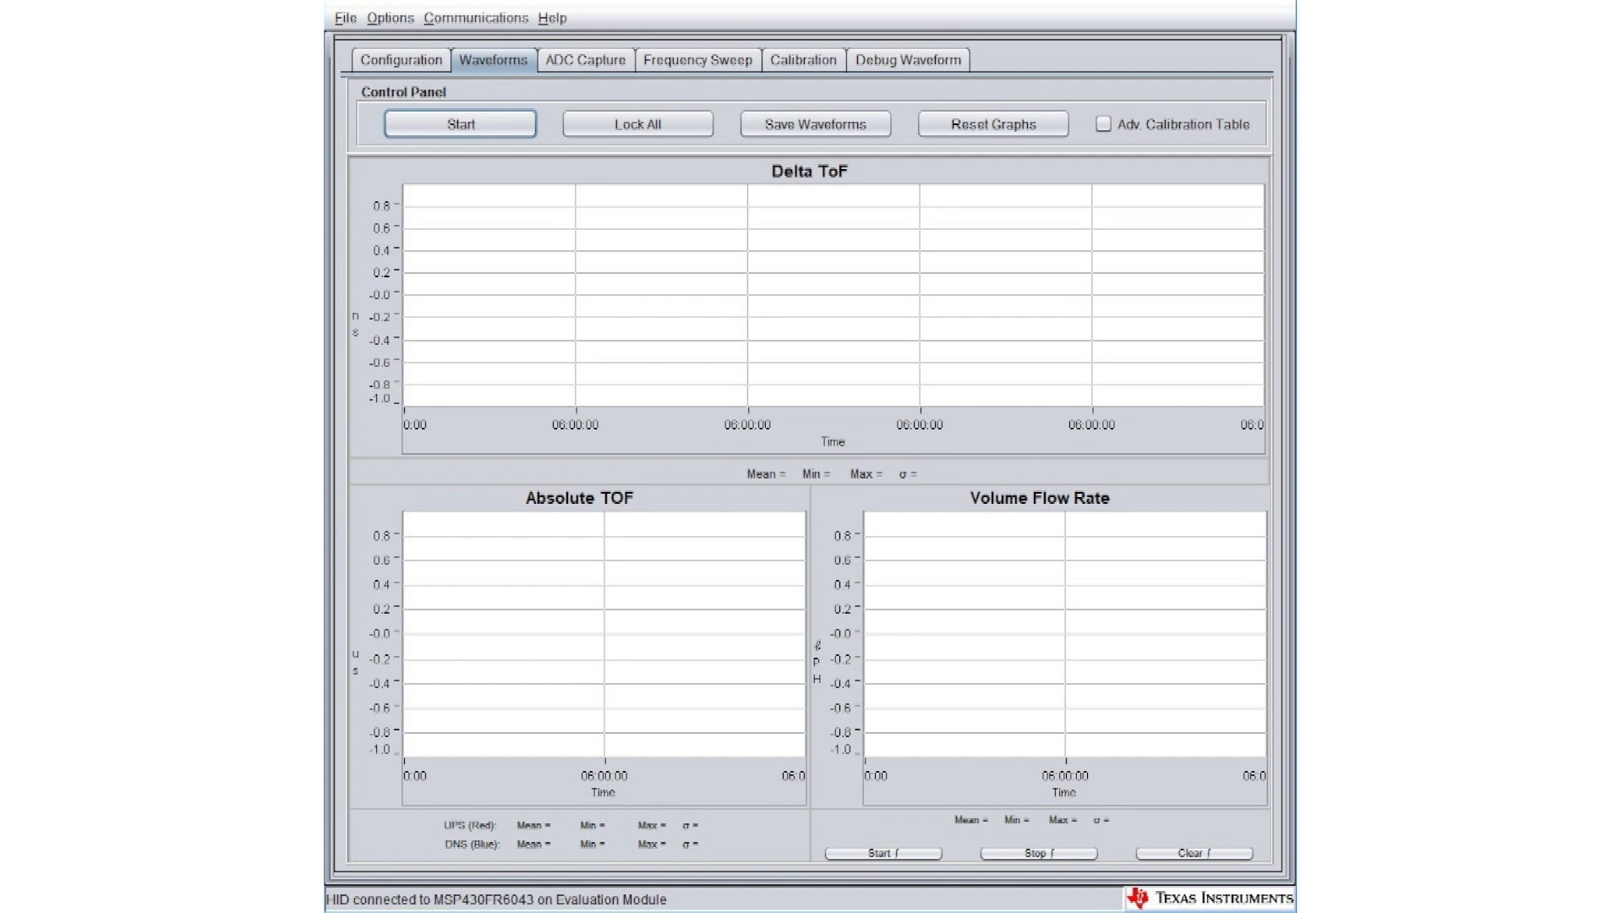
Switch to the Debug Waveform page showing its four empty debug plots.
left_click(908, 59)
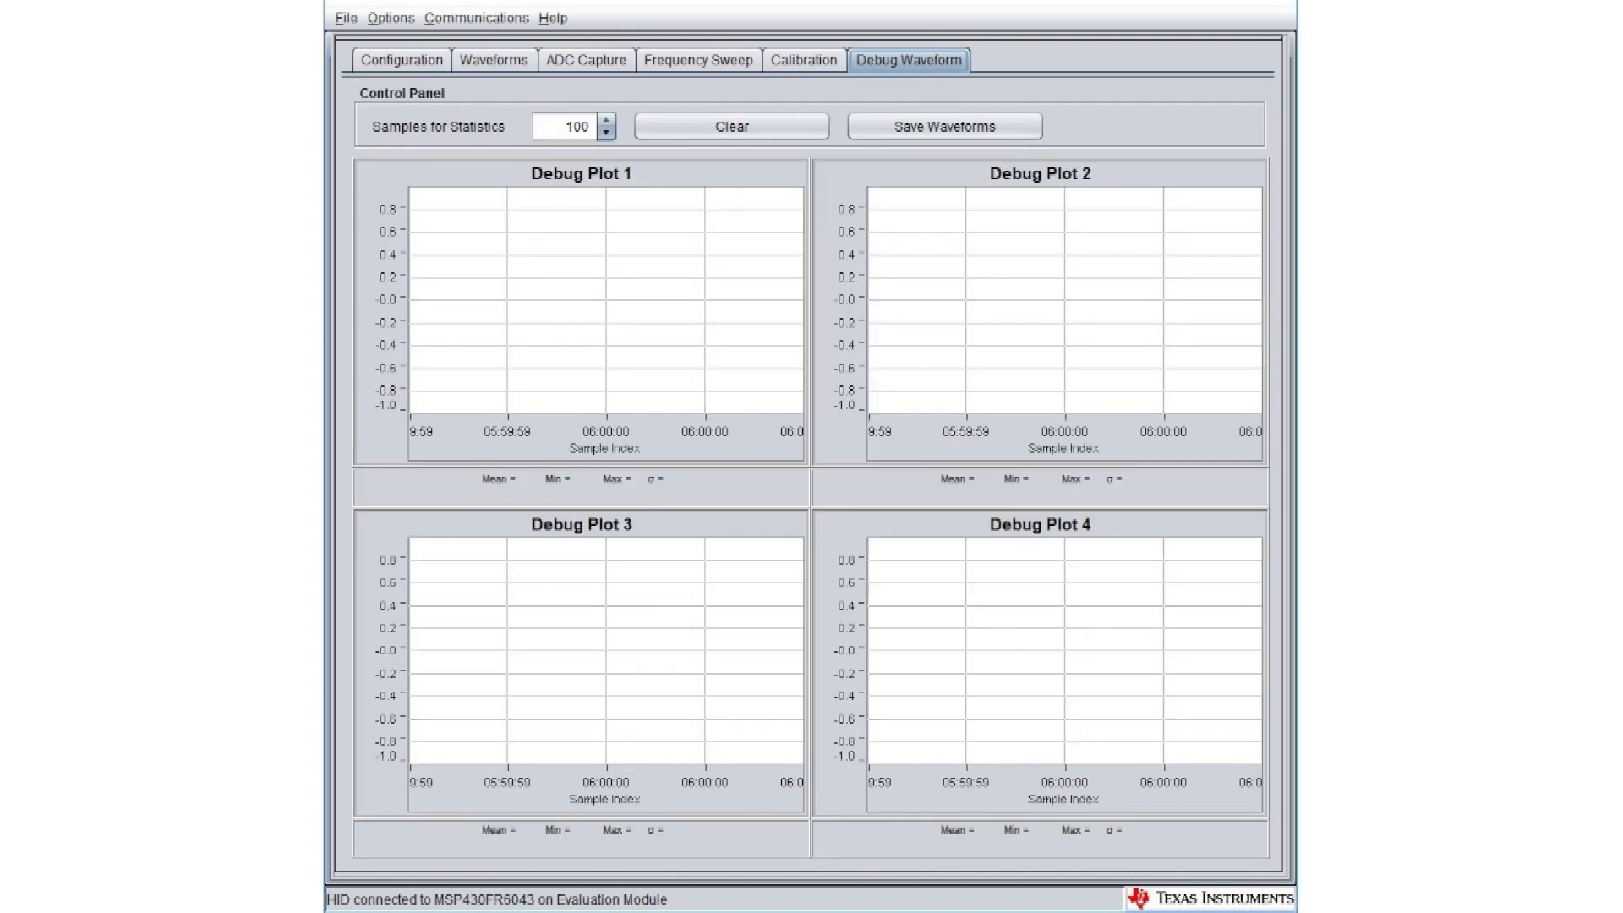